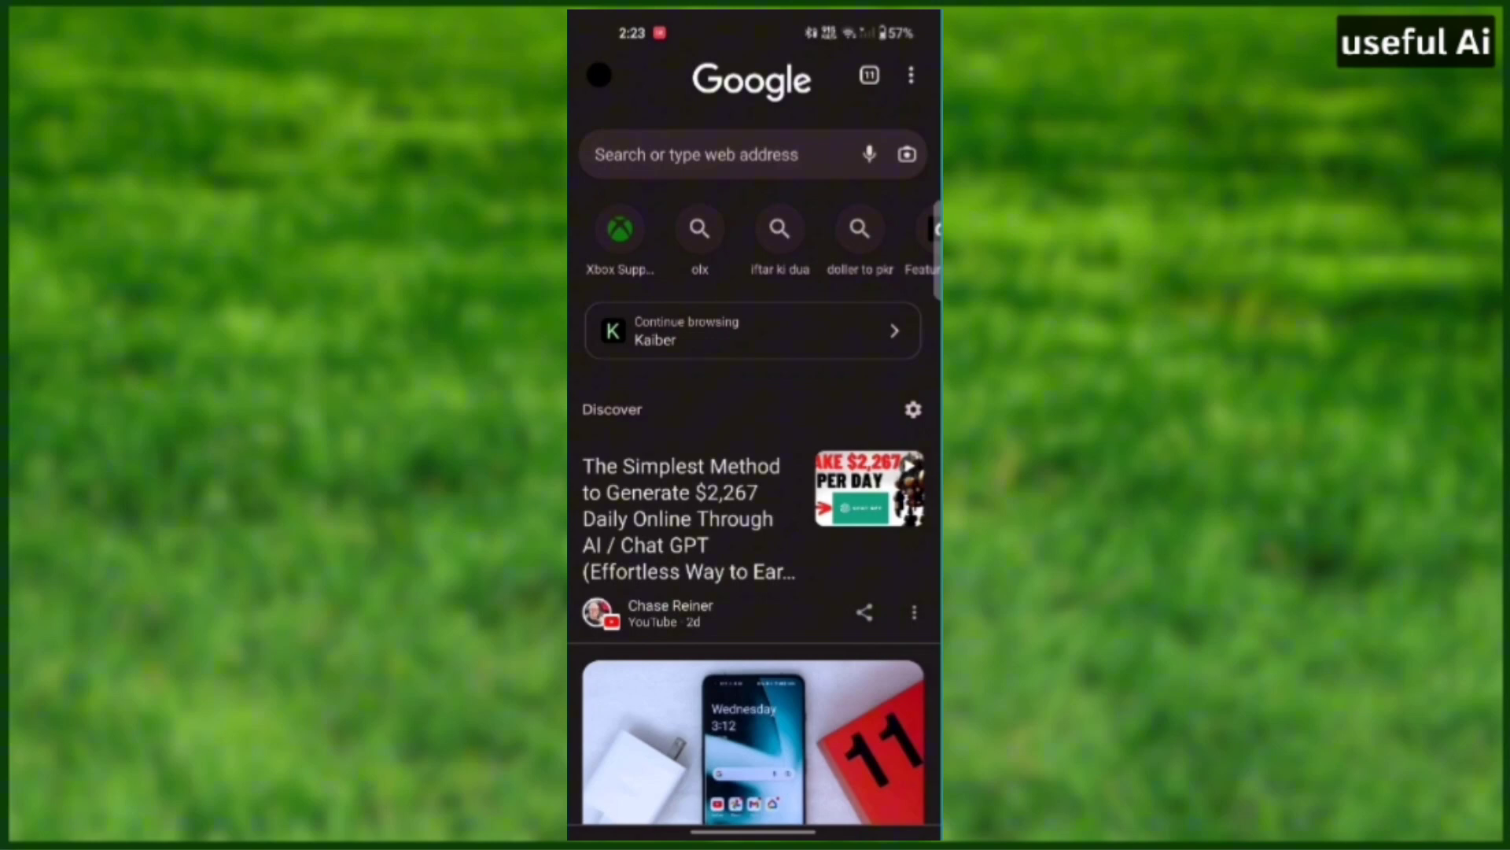
# Step: Bring up Chrome's main menu with History, Downloads and Bookmarks options
pyautogui.scroll(3)
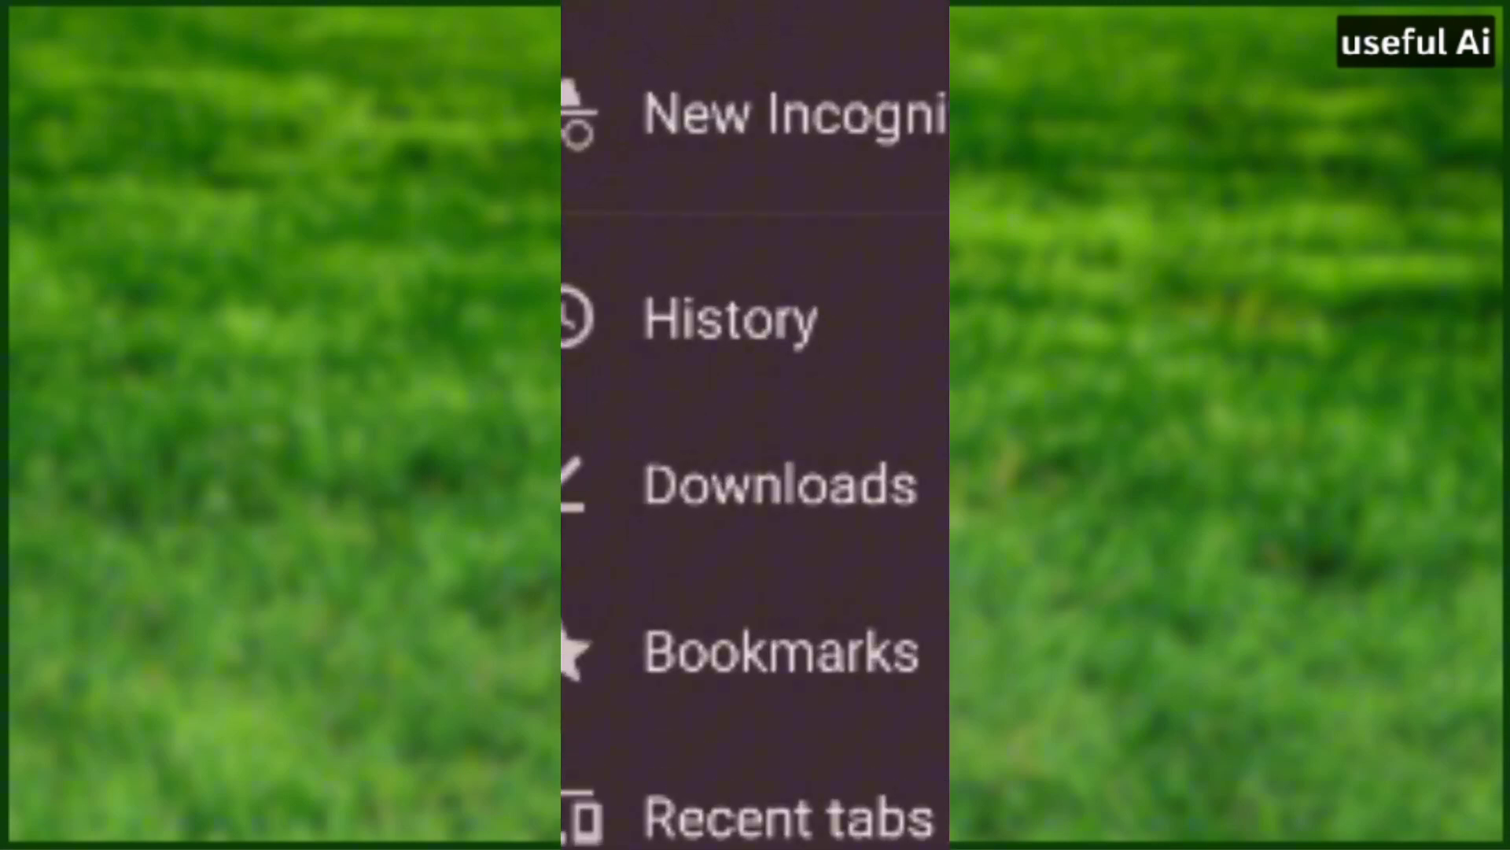
# Step: Open Chrome History and scroll down to yesterday's and earlier visited sites
pyautogui.click(730, 318)
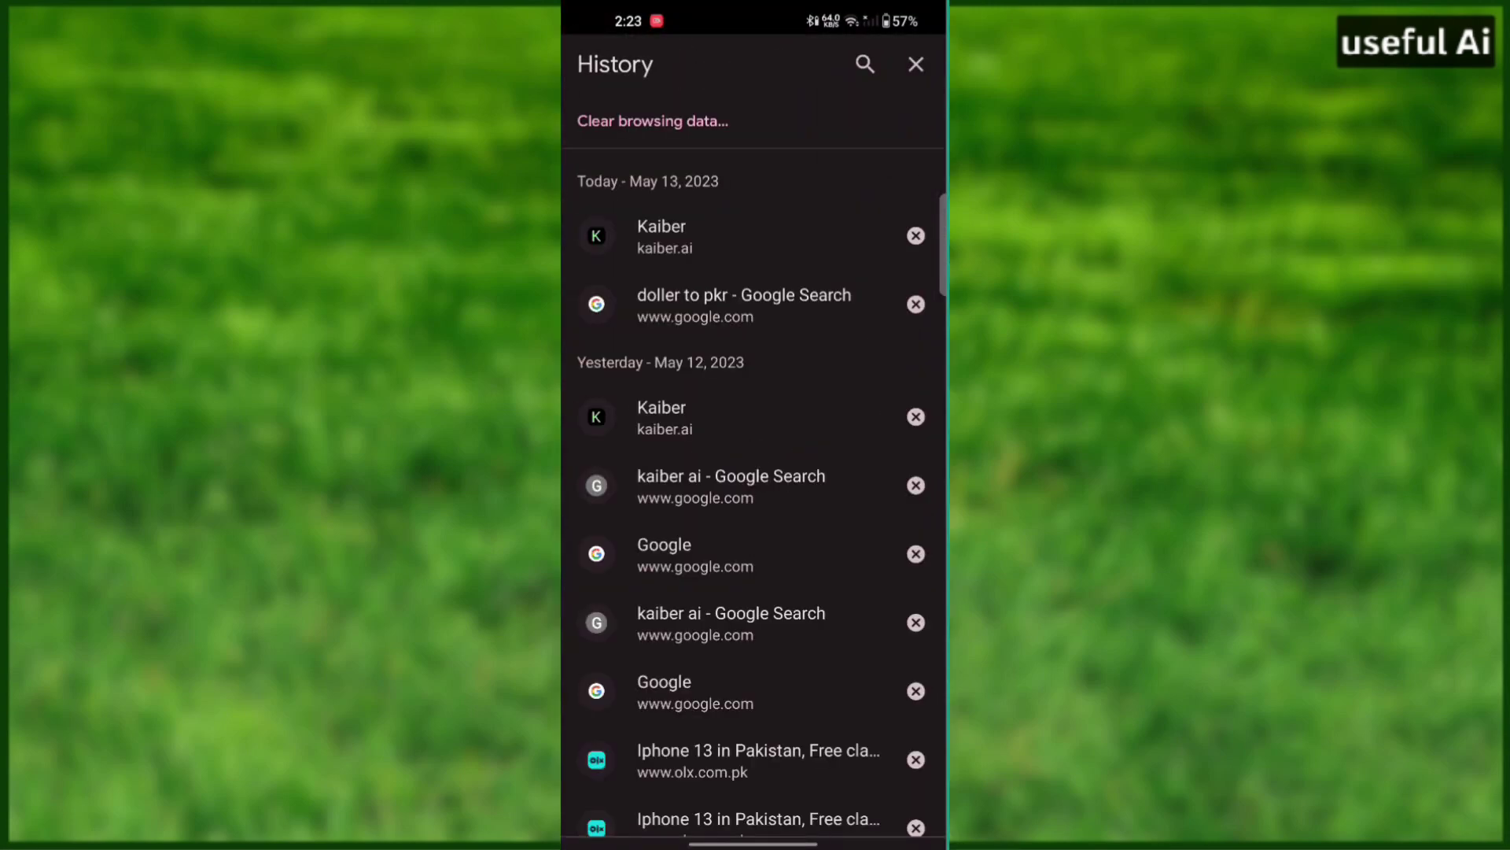
pyautogui.scroll(-3)
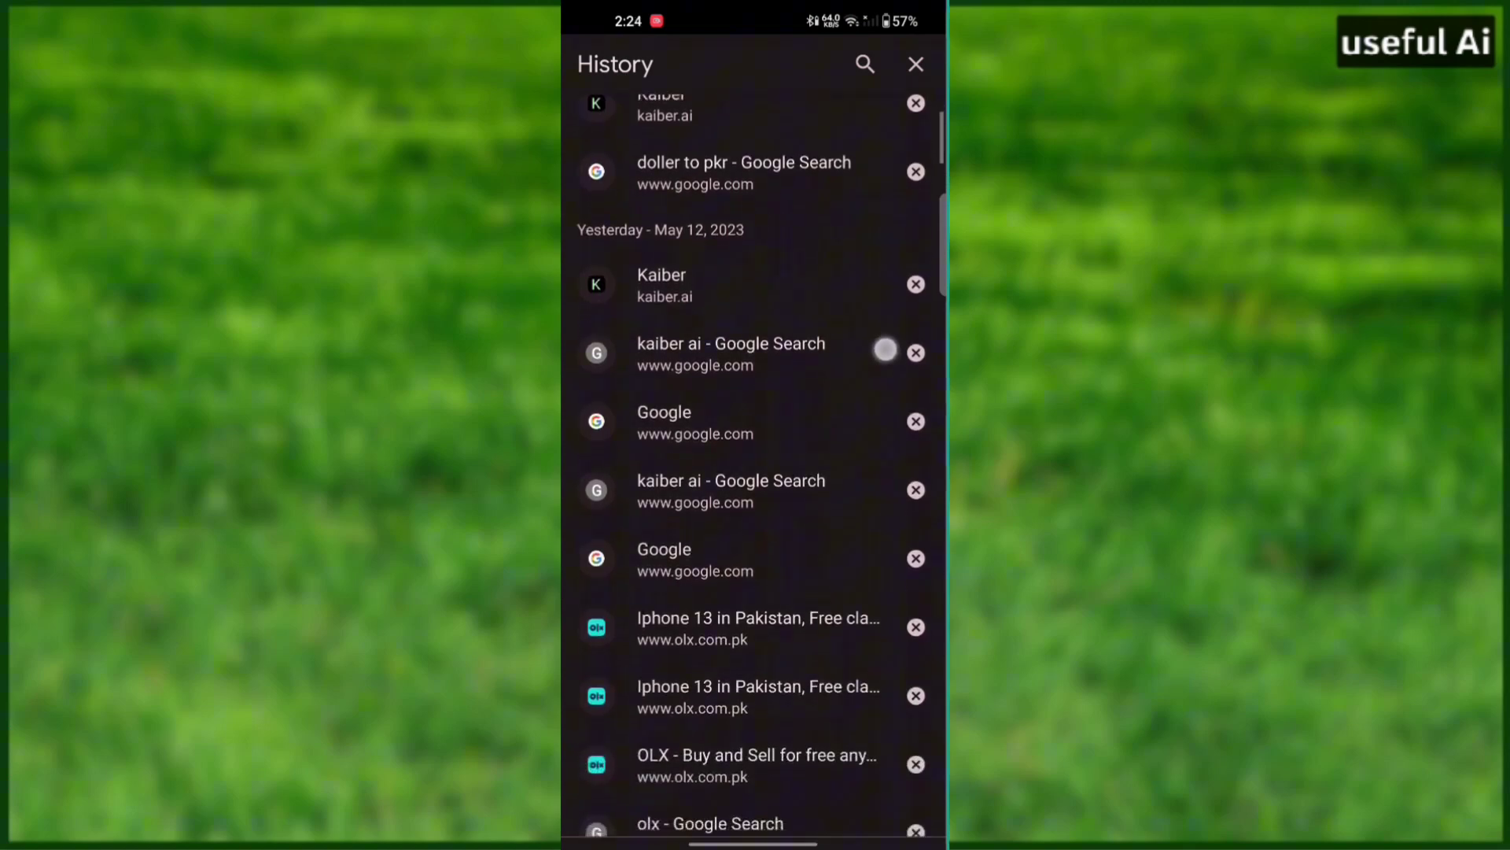
pyautogui.scroll(-3)
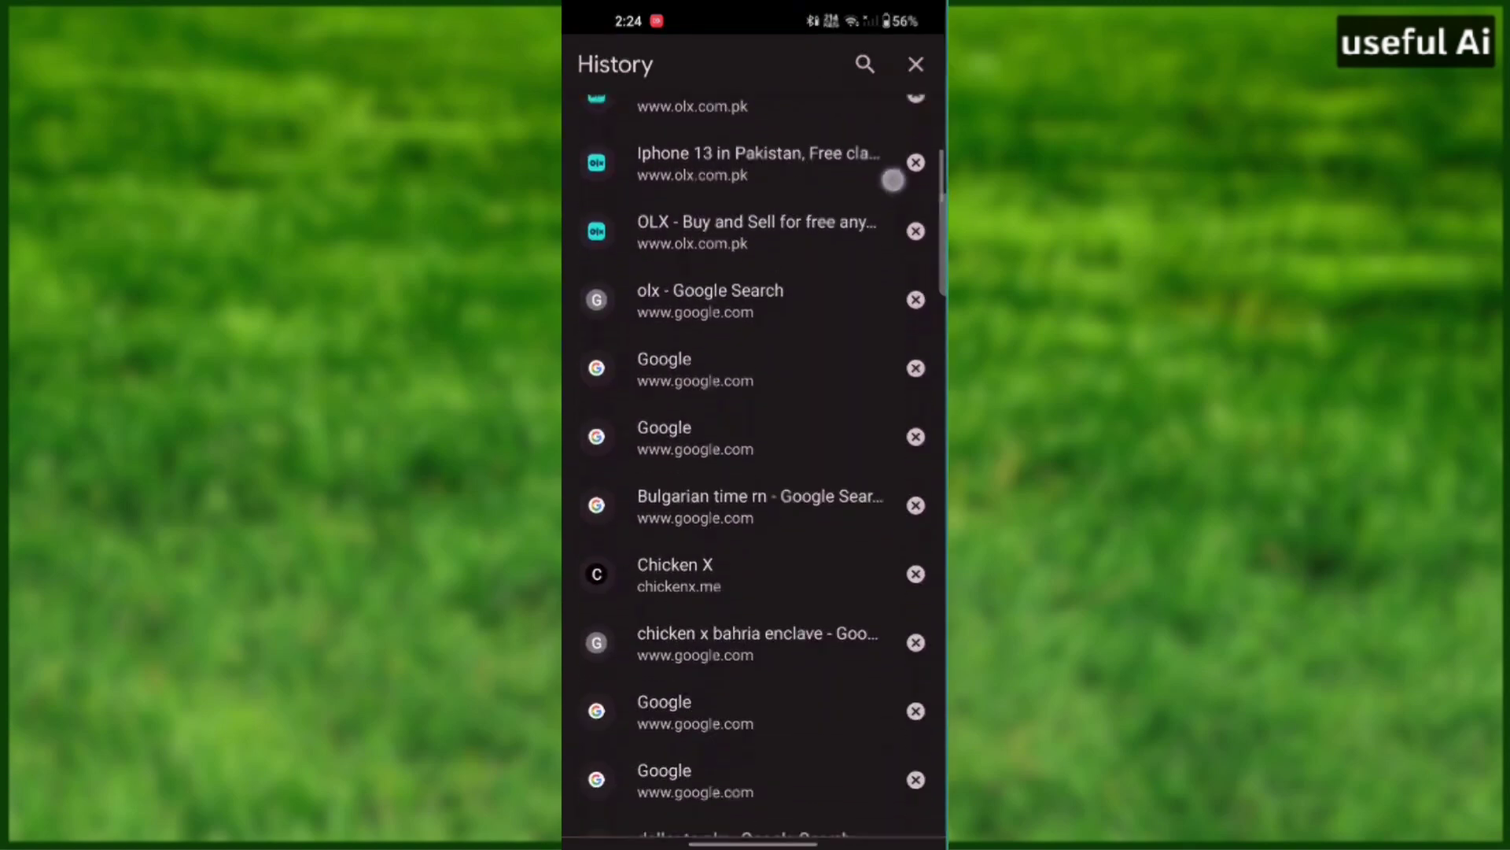